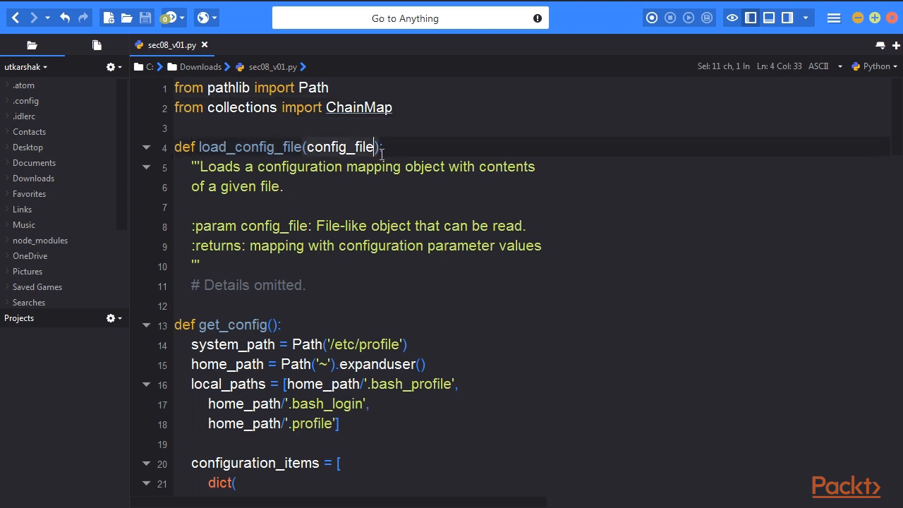
Step: Highlight get_config's config_file parameter and close the local_paths list with ']'
{"action": "double_click", "coordinate": [339, 147]}
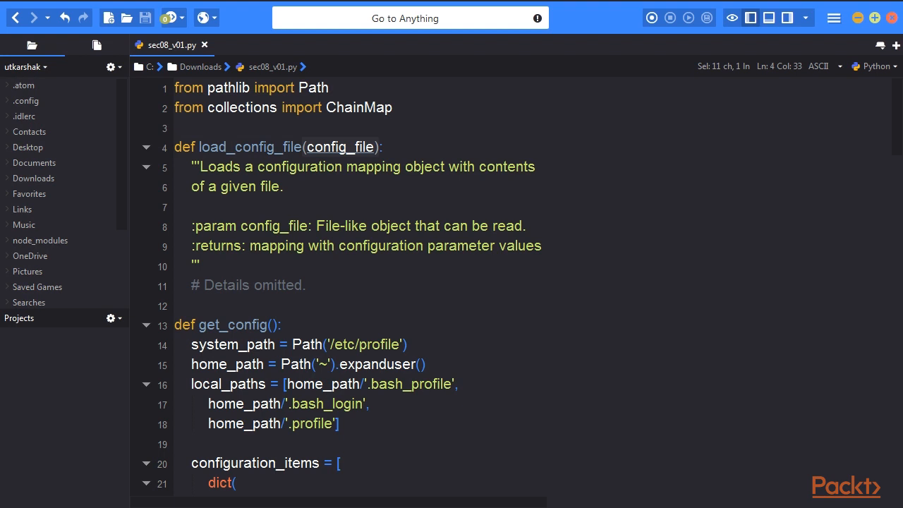
{"action": "scroll", "scroll_direction": "down", "scroll_amount": 3}
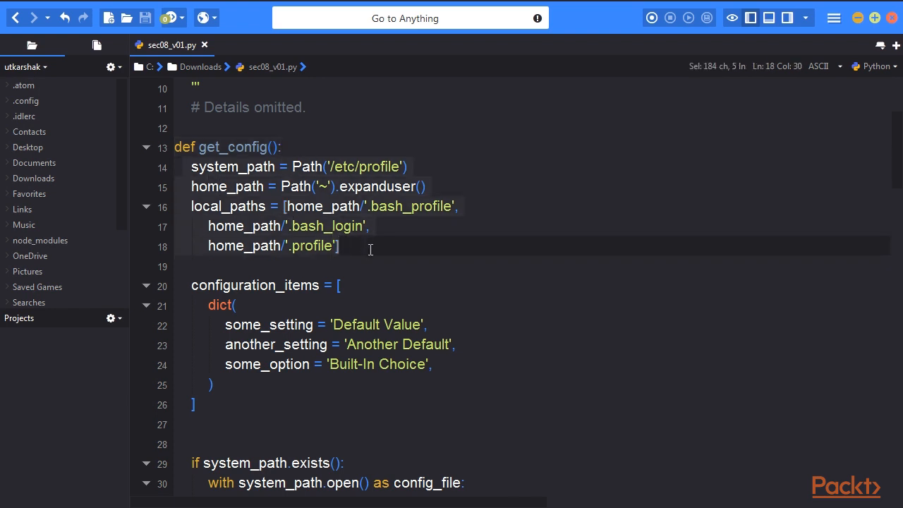
{"action": "left_click", "coordinate": [339, 245]}
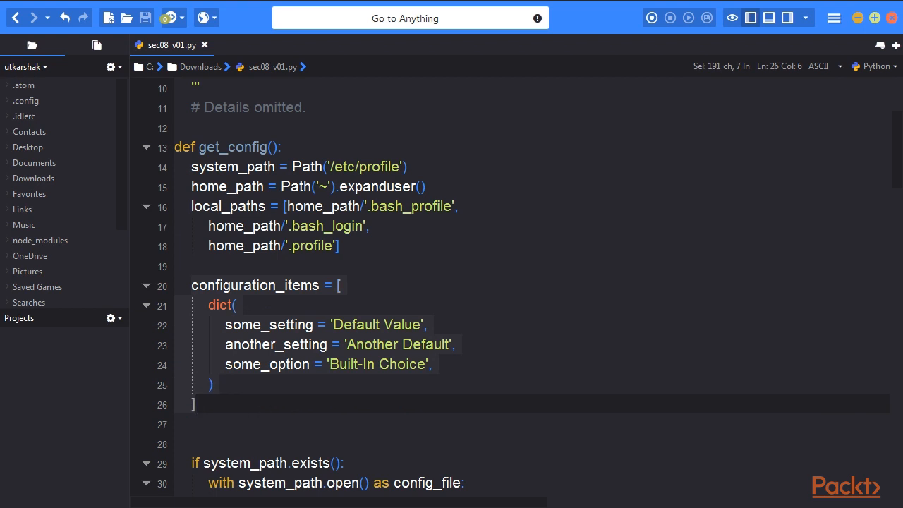
{"action": "type", "text": "]"}
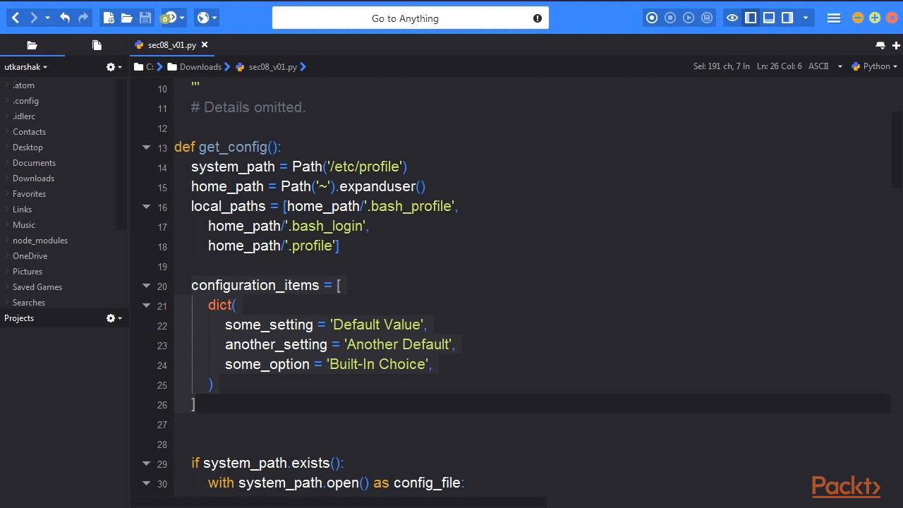
{"action": "left_click", "coordinate": [195, 404]}
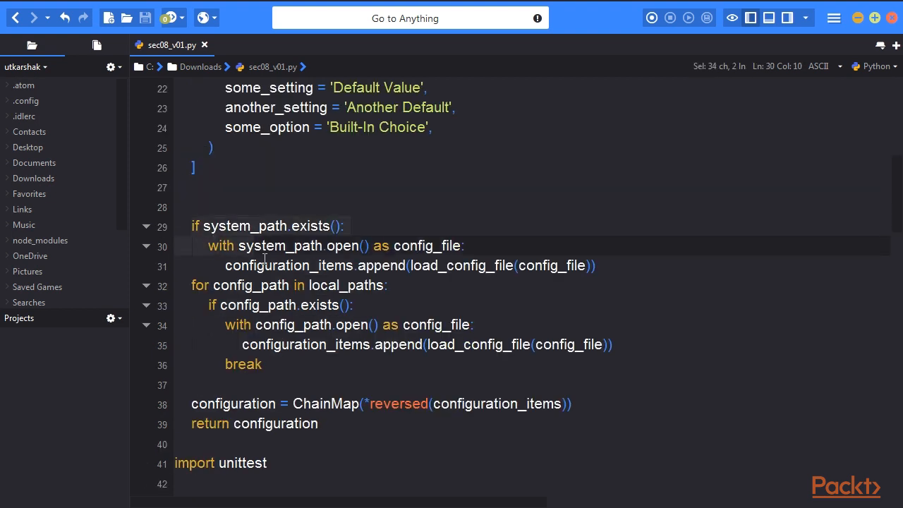
Step: Walk through the system profile reading, local paths loop, and ChainMap return lines
{"action": "left_click", "coordinate": [596, 266]}
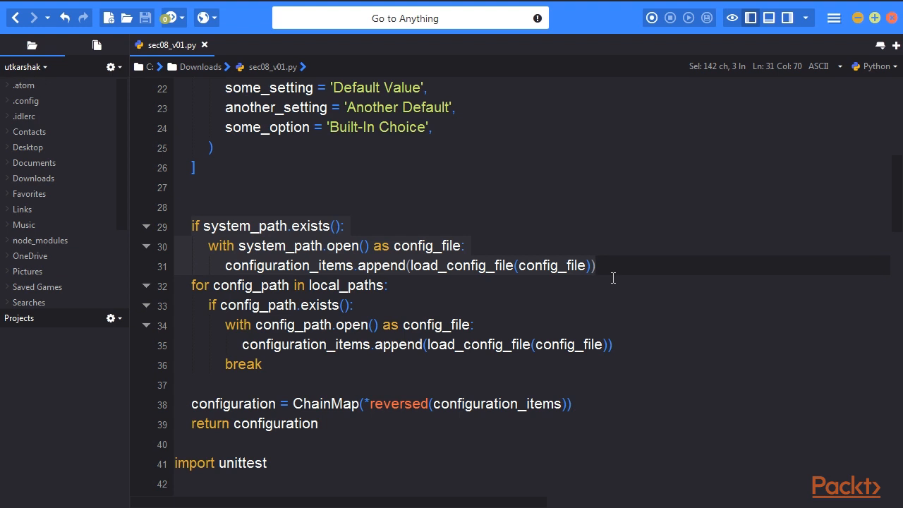
{"action": "left_click", "coordinate": [595, 265]}
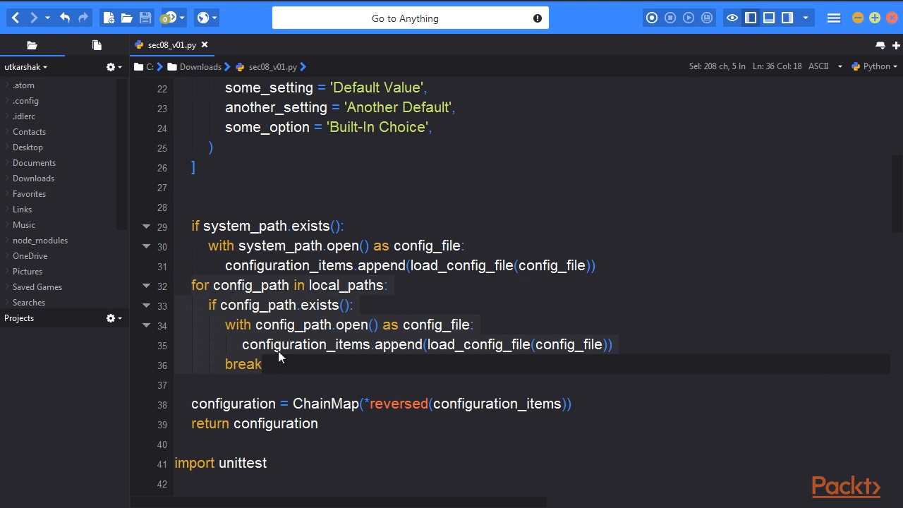
{"action": "left_click", "coordinate": [227, 305]}
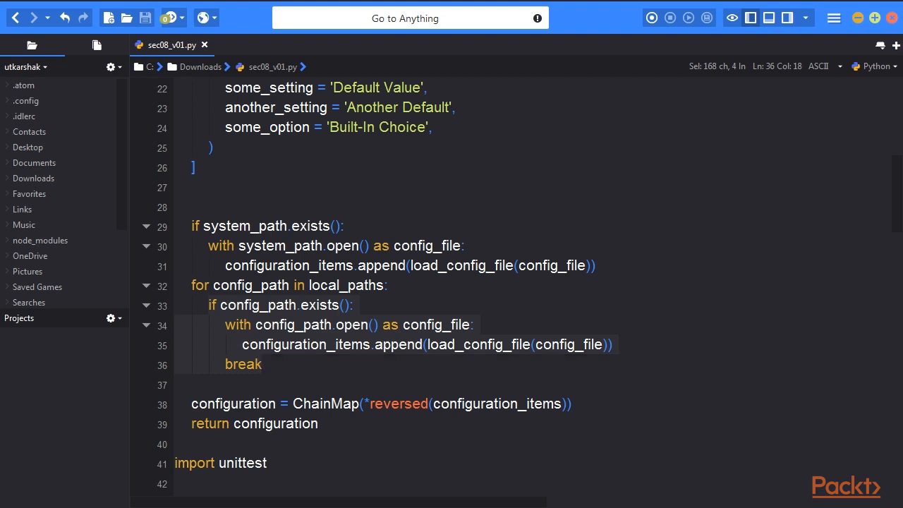
{"action": "left_click", "coordinate": [528, 403]}
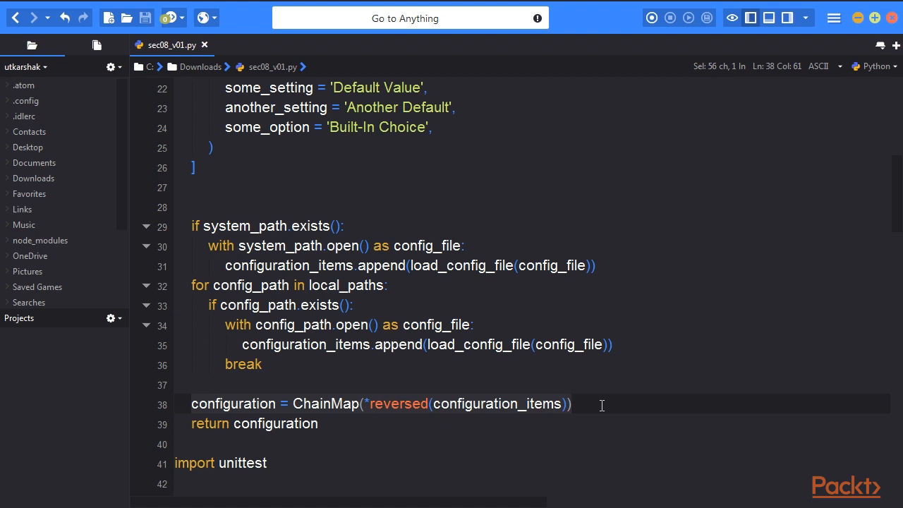
{"action": "mouse_move", "coordinate": [598, 395]}
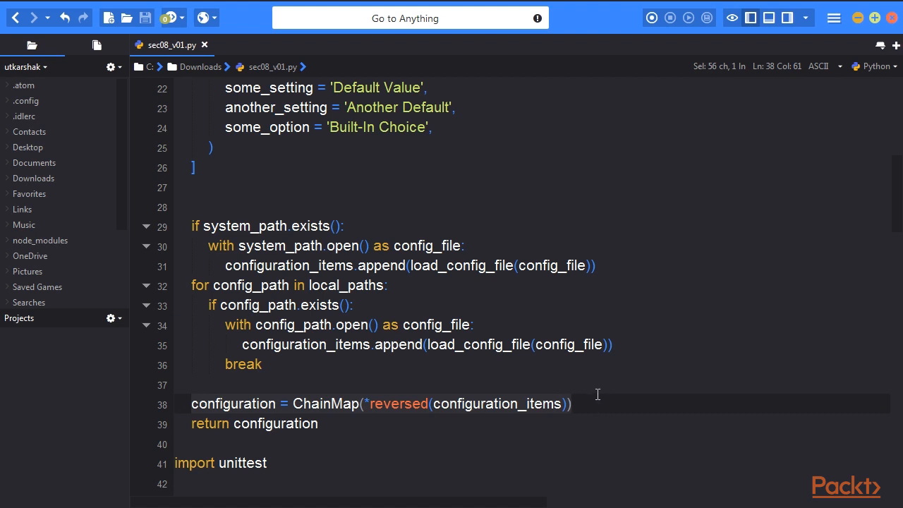
{"action": "left_click", "coordinate": [571, 403]}
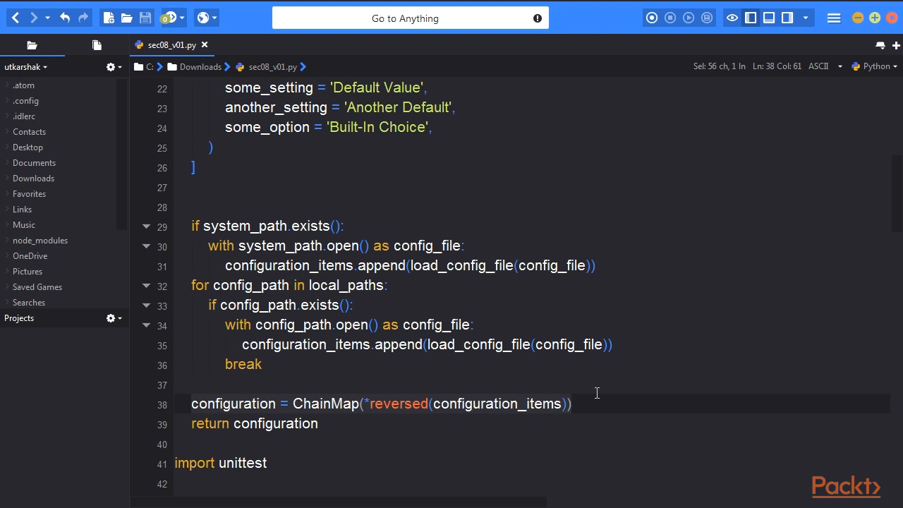
{"action": "mouse_move", "coordinate": [366, 499]}
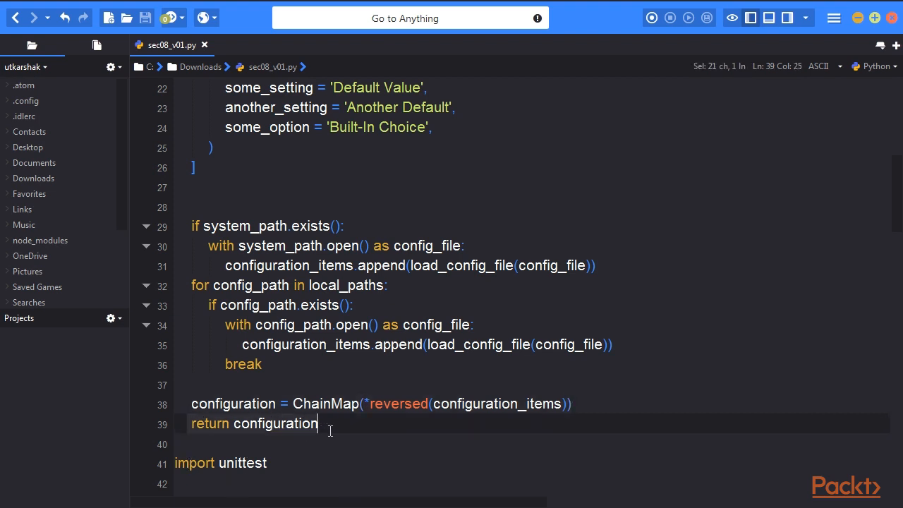
{"action": "mouse_move", "coordinate": [543, 404]}
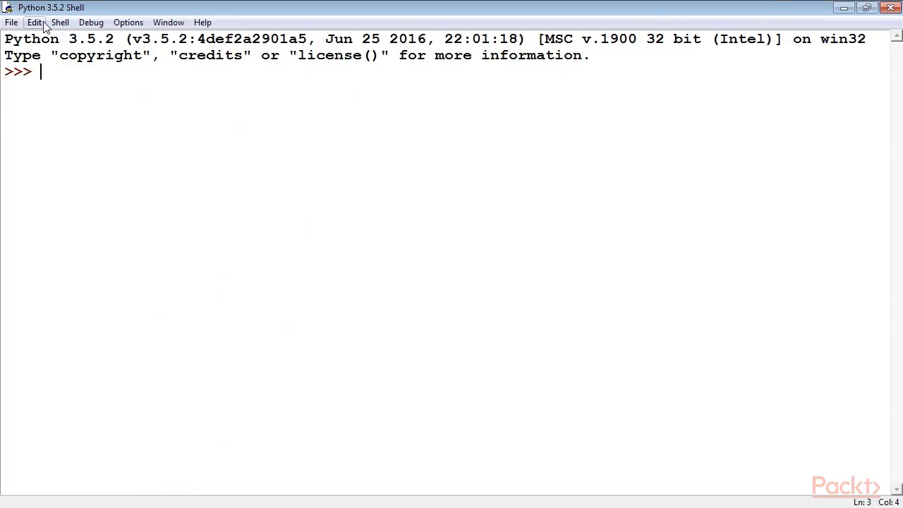
Step: Open sec08_v01.py from Downloads in IDLE and run its tests with F5
{"action": "left_click", "coordinate": [12, 22]}
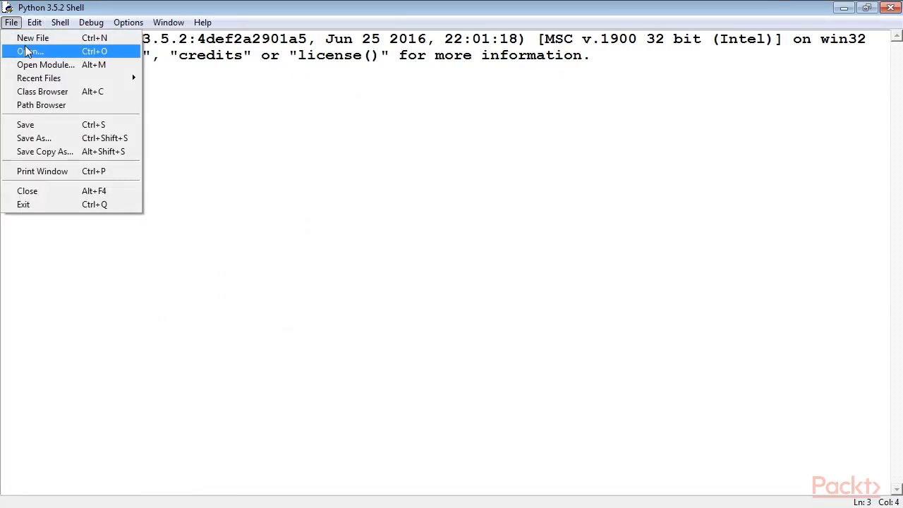
{"action": "left_click", "coordinate": [30, 51]}
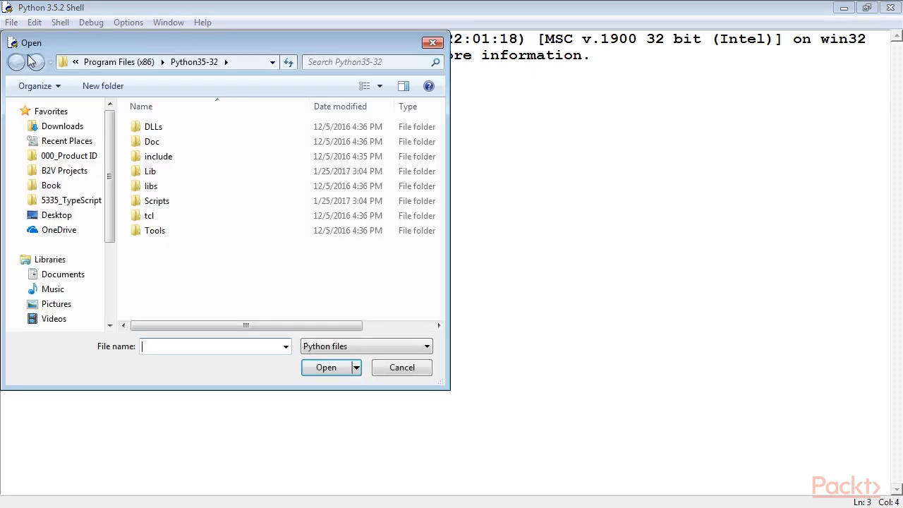
{"action": "left_click", "coordinate": [68, 267]}
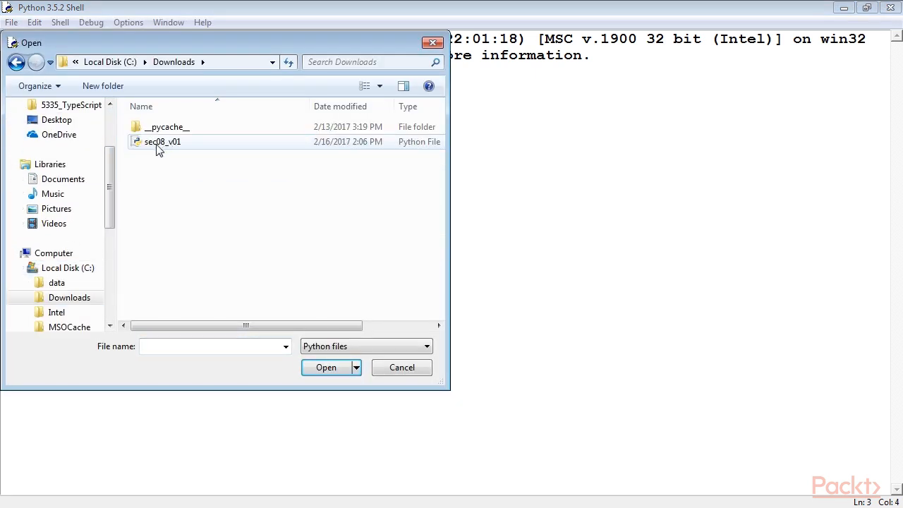
{"action": "double_click", "coordinate": [164, 141]}
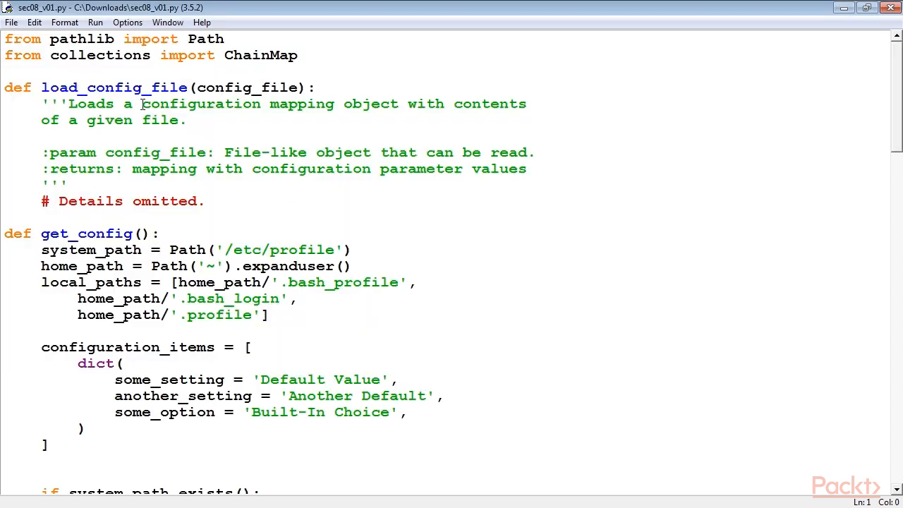
{"action": "key", "text": "F5"}
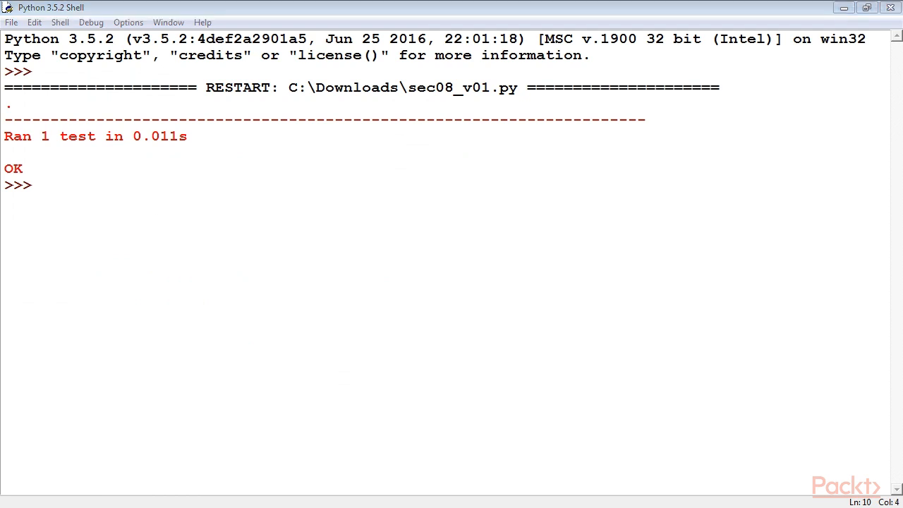
Step: Import ChainMap, build config from two override dicts plus defaults, then look up some_setting and some_option
{"action": "type", "text": "from collections import ChainMap"}
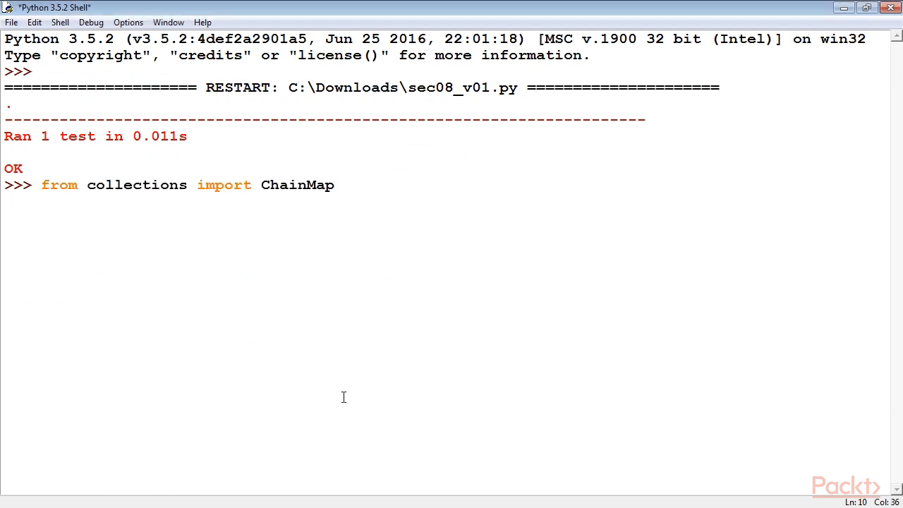
{"action": "type", "text": "config = ChainMap("}
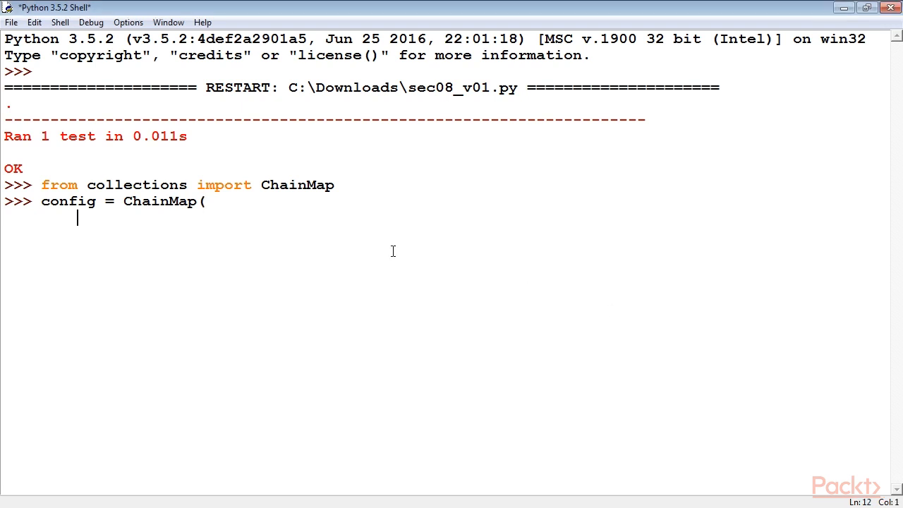
{"action": "type", "text": "{'another_setting': 2},"}
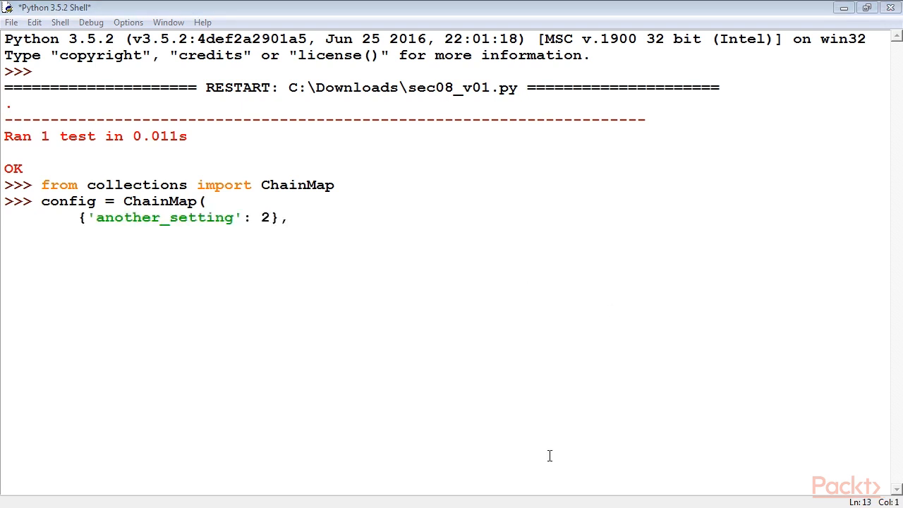
{"action": "type", "text": "{'some_setting': 1},"}
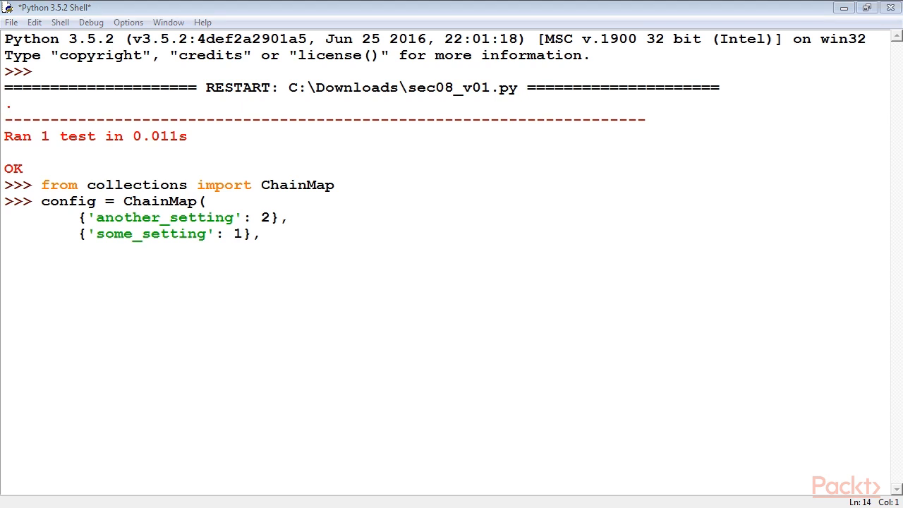
{"action": "type", "text": "{'some_setting': 'Default Value',"}
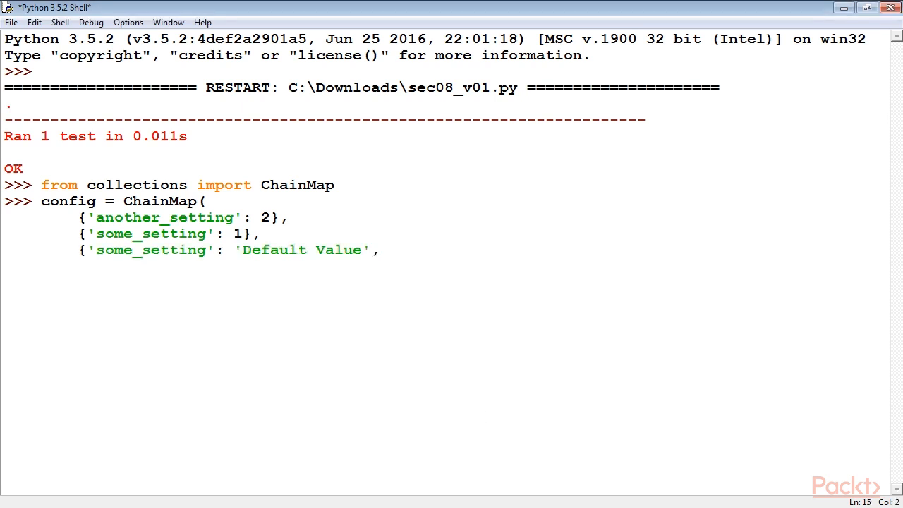
{"action": "type", "text": "'another_setting': 'Another Default',"}
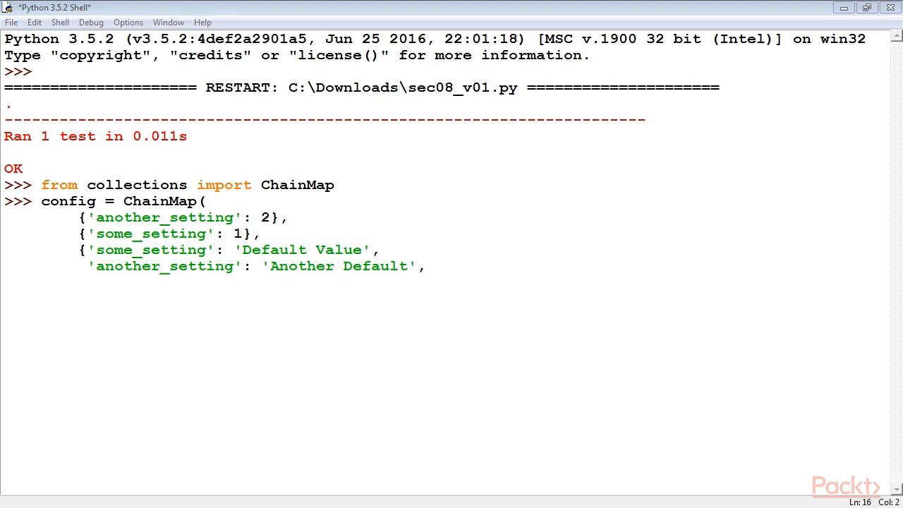
{"action": "type", "text": "'some_option': 'Built-In Choice'})"}
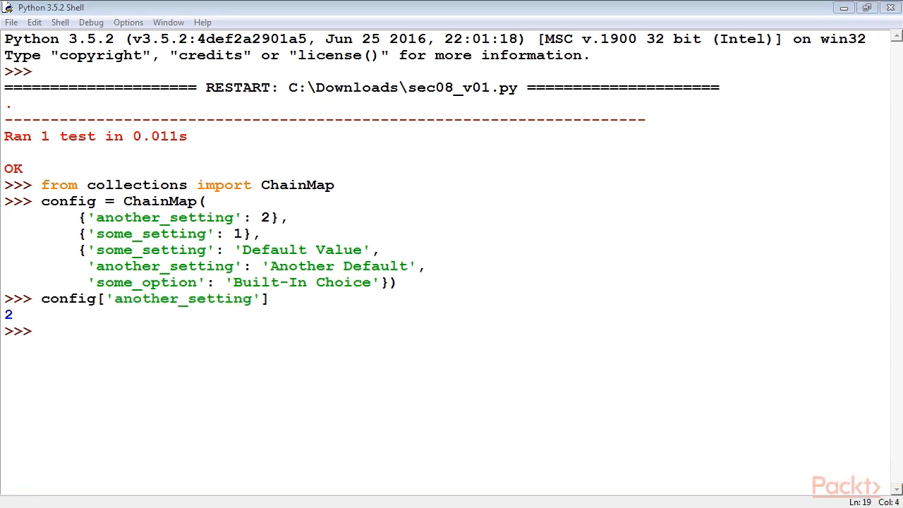
{"action": "type", "text": "config['some_setting']"}
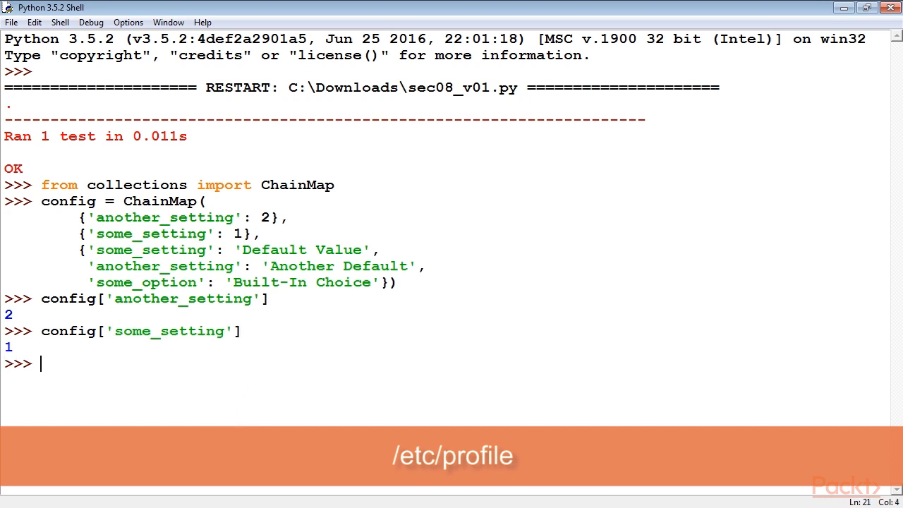
{"action": "type", "text": "config['some_option']"}
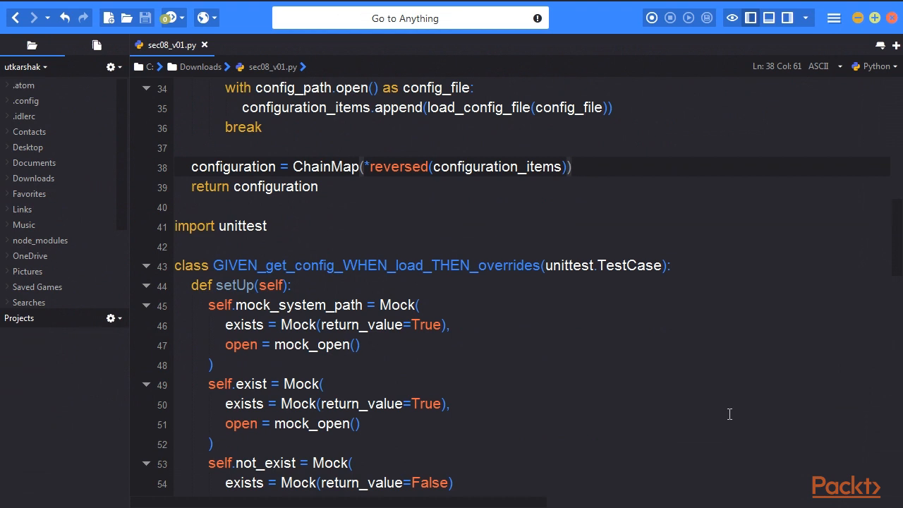
Step: Add 'from unittest.mock import *' on line 42, below import unittest
{"action": "left_click", "coordinate": [570, 167]}
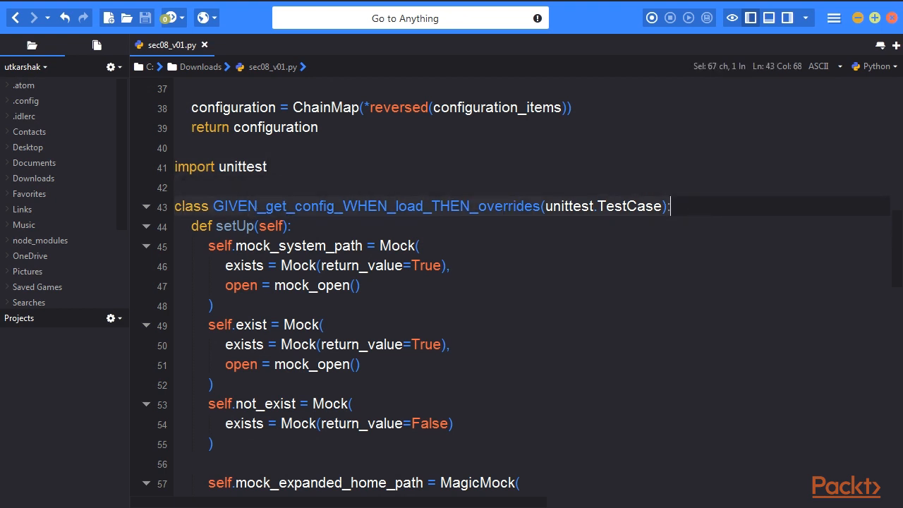
{"action": "type", "text": "from unittest.mock import *"}
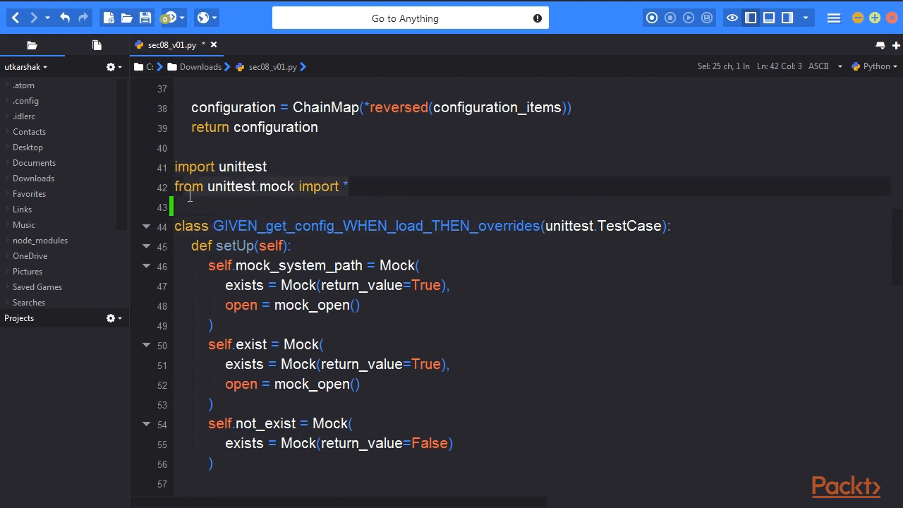
{"action": "scroll", "scroll_direction": "down", "scroll_amount": 3}
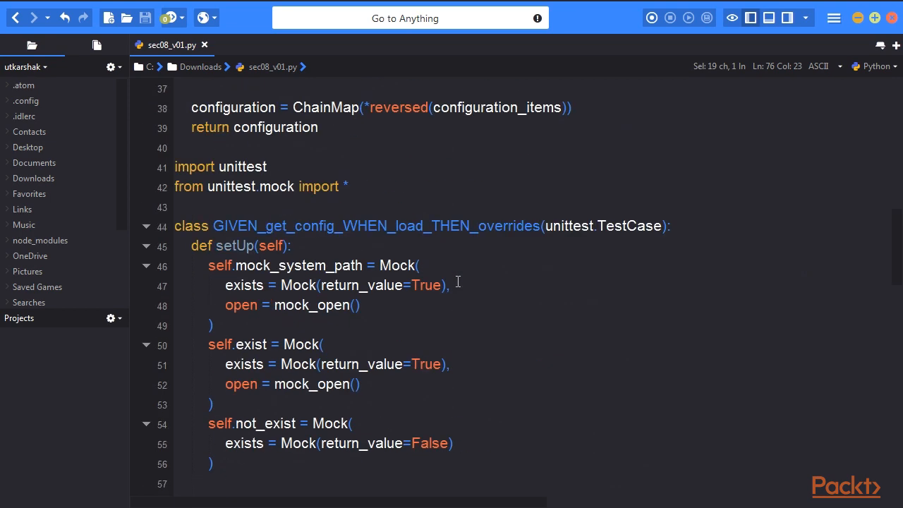
{"action": "mouse_move", "coordinate": [431, 332]}
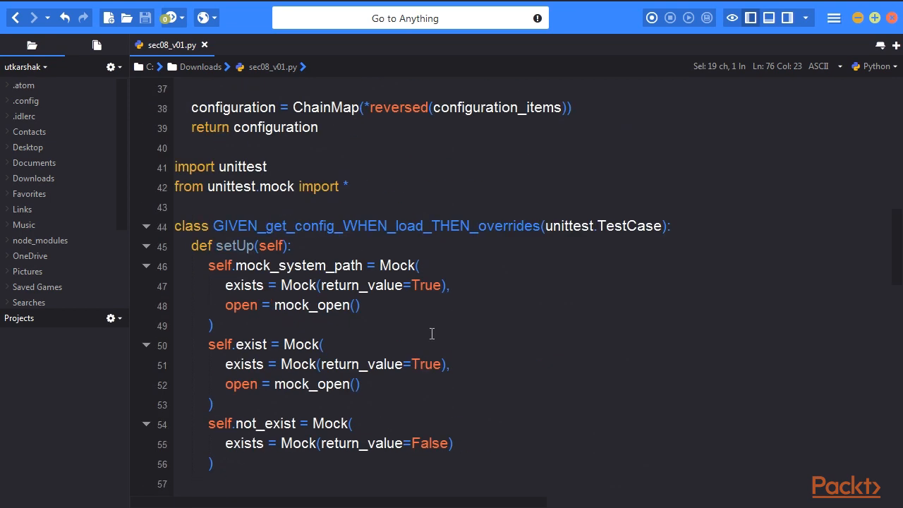
{"action": "scroll", "scroll_direction": "down", "scroll_amount": 3}
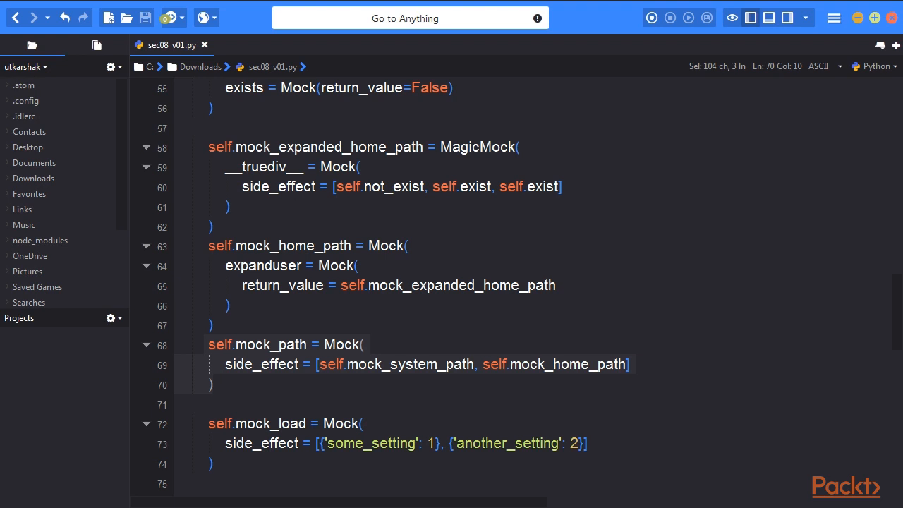
{"action": "left_click", "coordinate": [229, 384]}
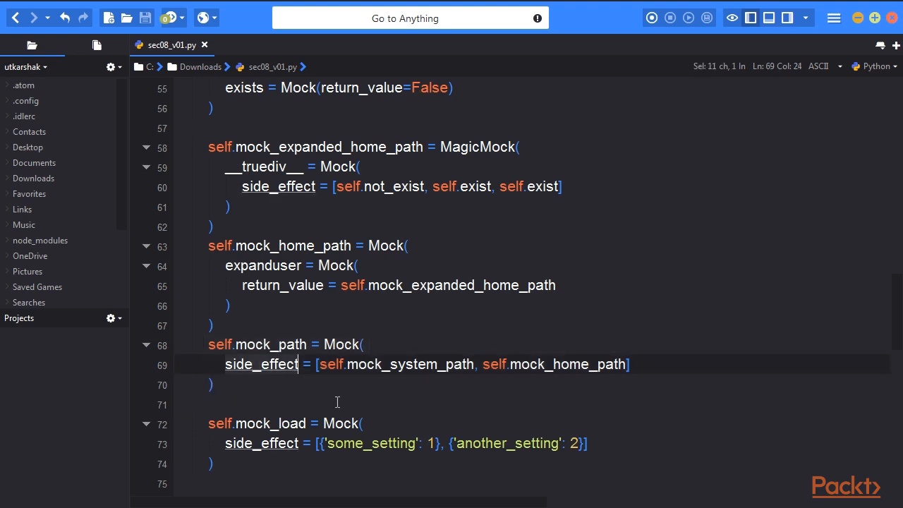
{"action": "mouse_move", "coordinate": [503, 331]}
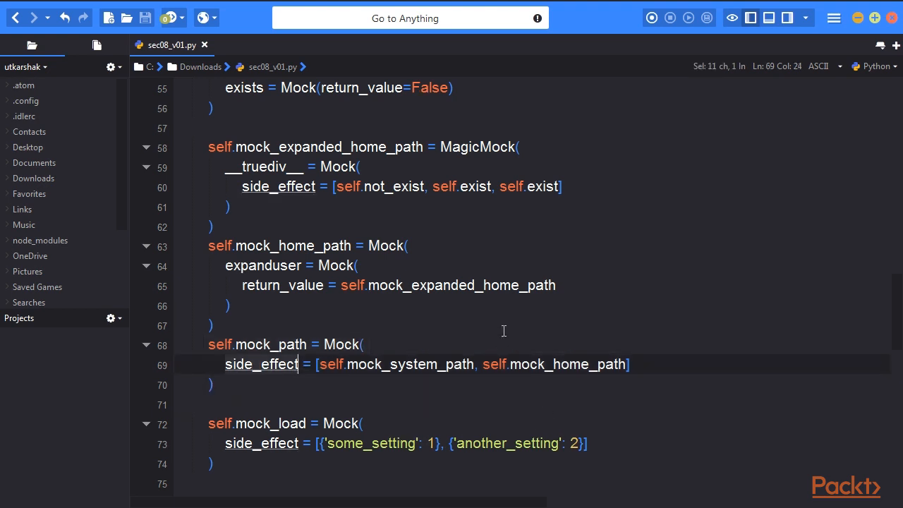
{"action": "mouse_move", "coordinate": [485, 329]}
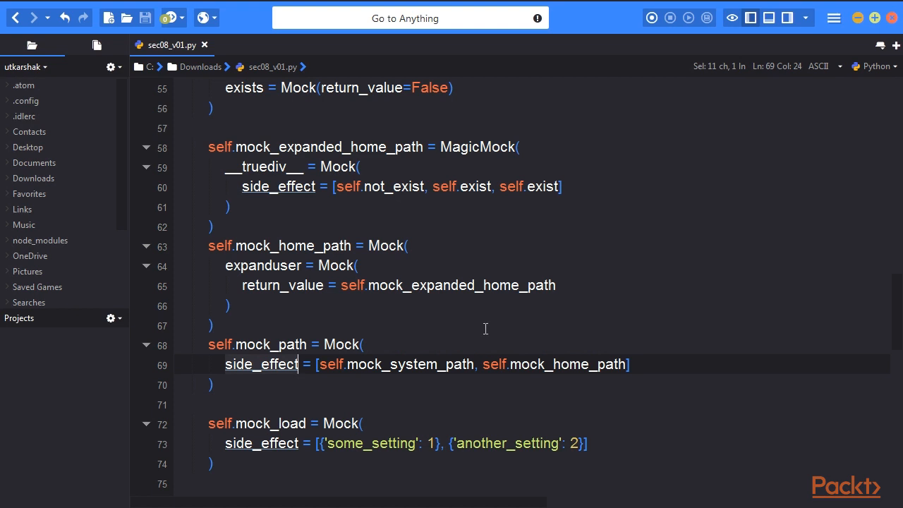
{"action": "mouse_move", "coordinate": [483, 329]}
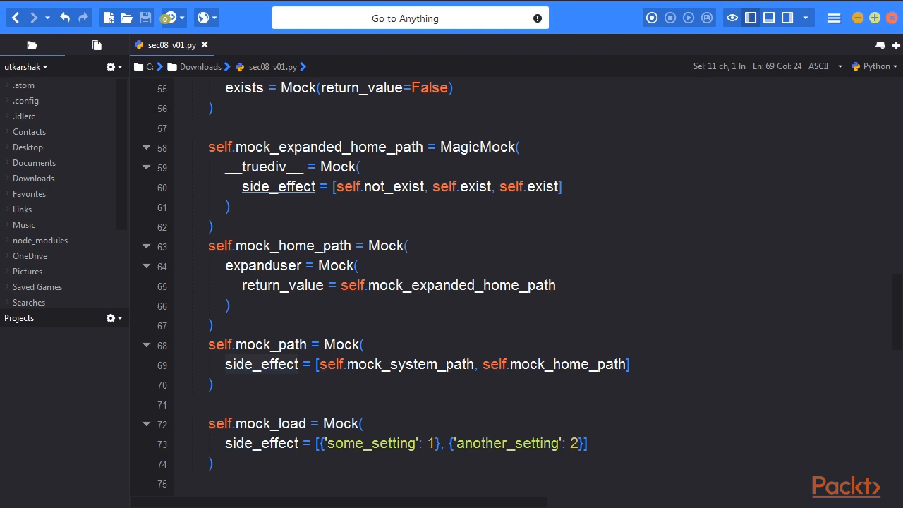
{"action": "left_click", "coordinate": [235, 285]}
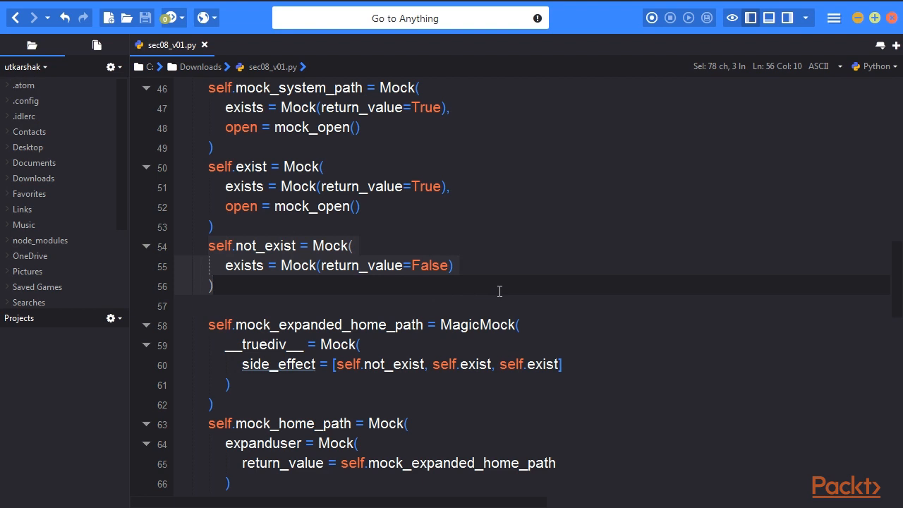
{"action": "left_click", "coordinate": [213, 285]}
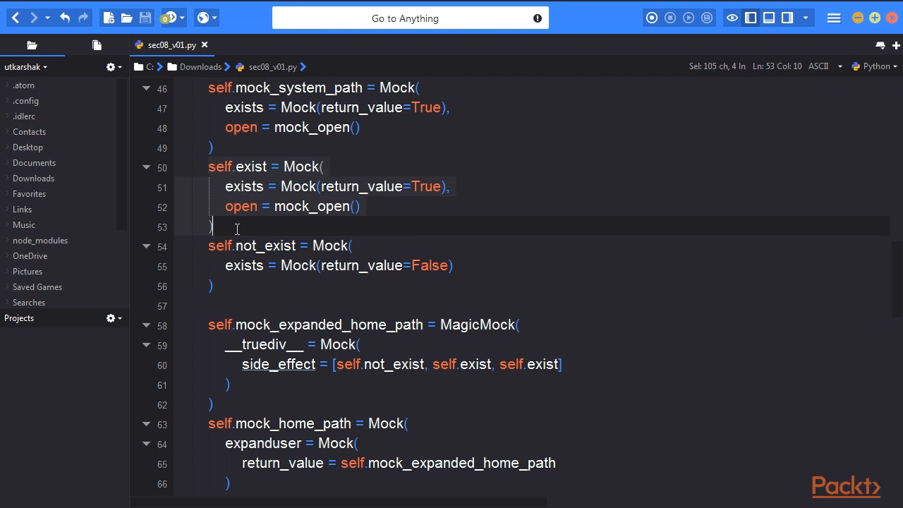
{"action": "mouse_move", "coordinate": [449, 221]}
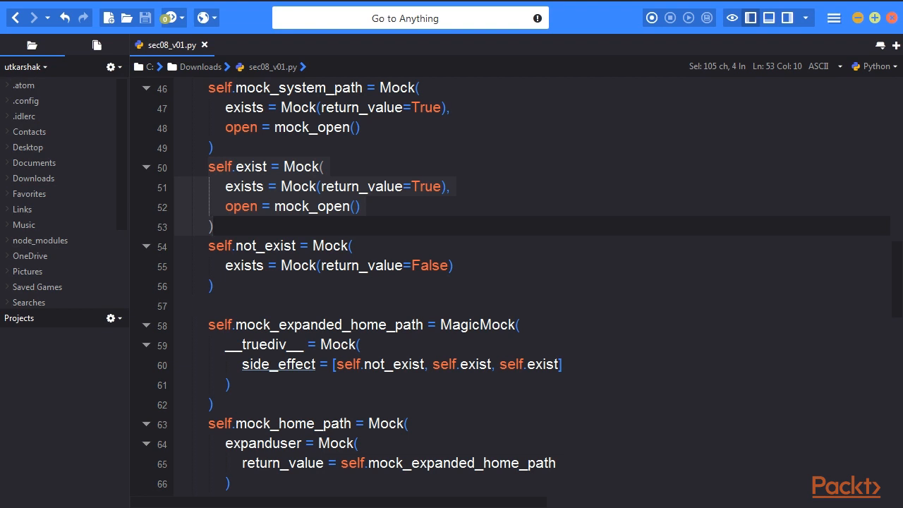
{"action": "left_click", "coordinate": [358, 206]}
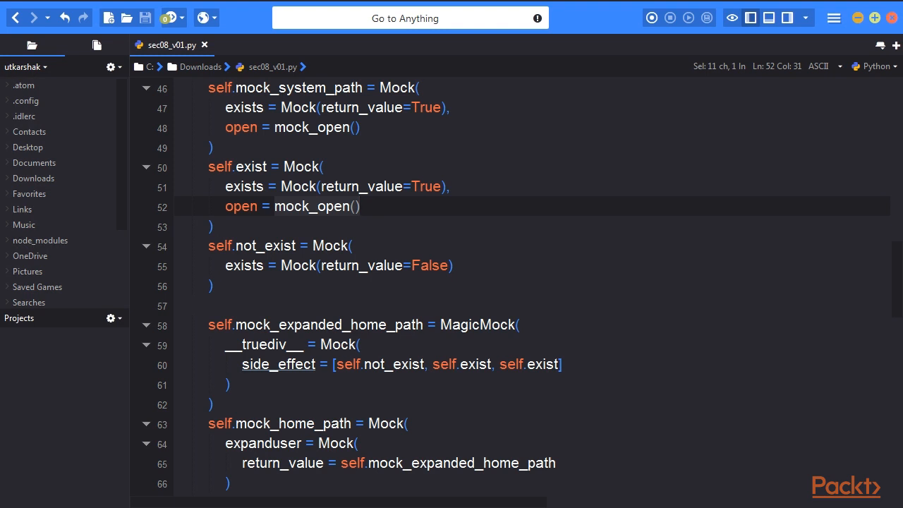
{"action": "left_click", "coordinate": [359, 206]}
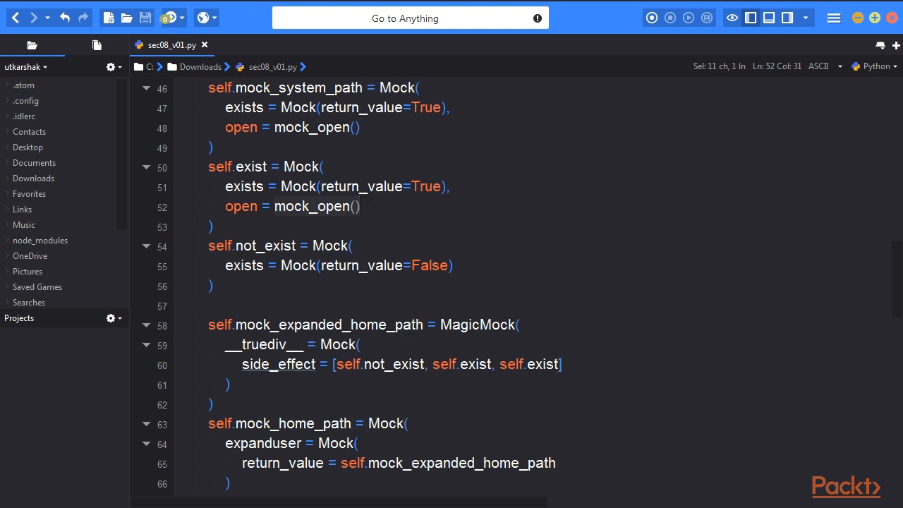
{"action": "mouse_move", "coordinate": [307, 269]}
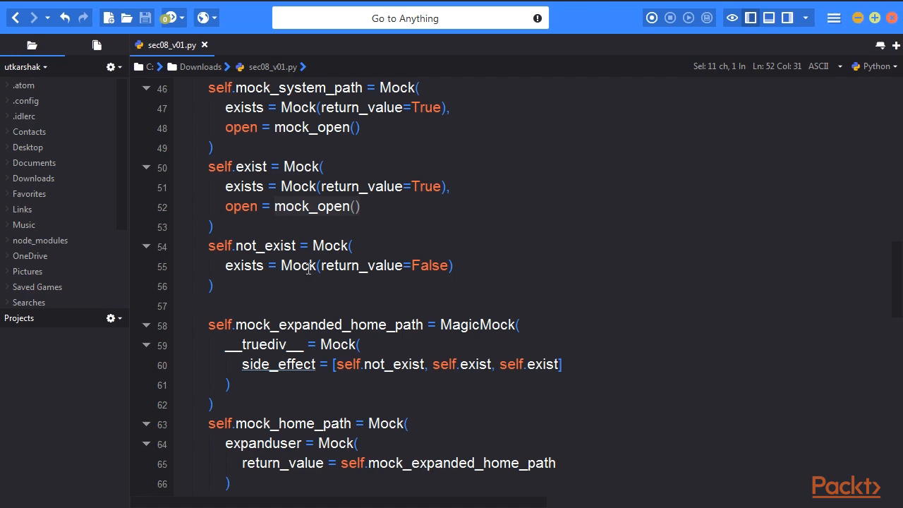
{"action": "scroll", "scroll_direction": "down", "scroll_amount": 3}
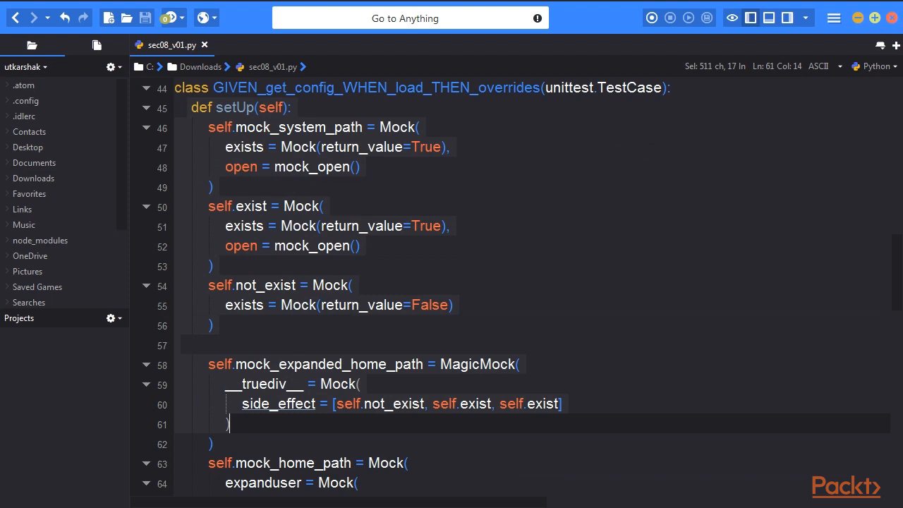
{"action": "mouse_move", "coordinate": [622, 330]}
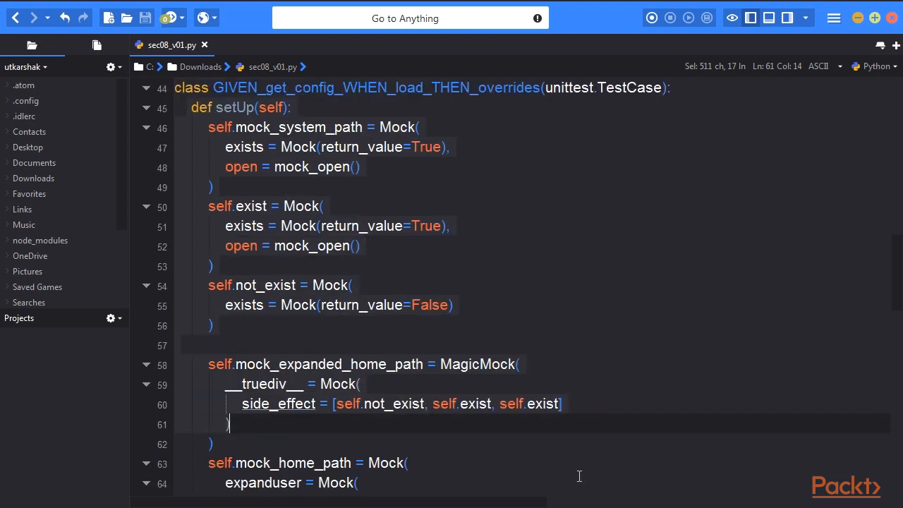
{"action": "mouse_move", "coordinate": [558, 463]}
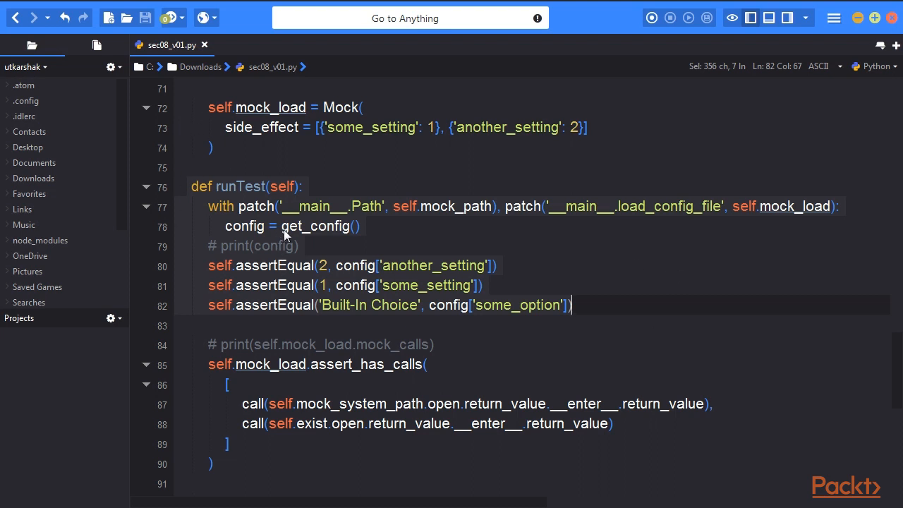
{"action": "left_click", "coordinate": [360, 226]}
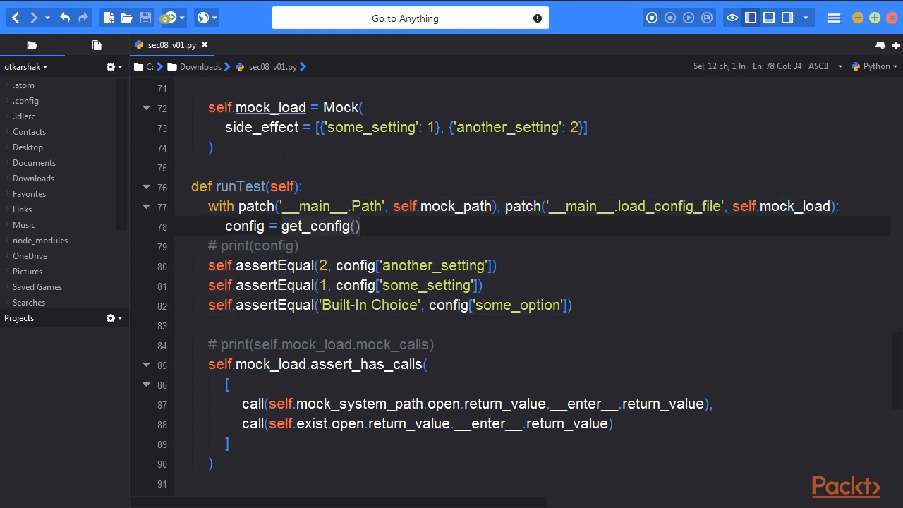
{"action": "left_click", "coordinate": [360, 226]}
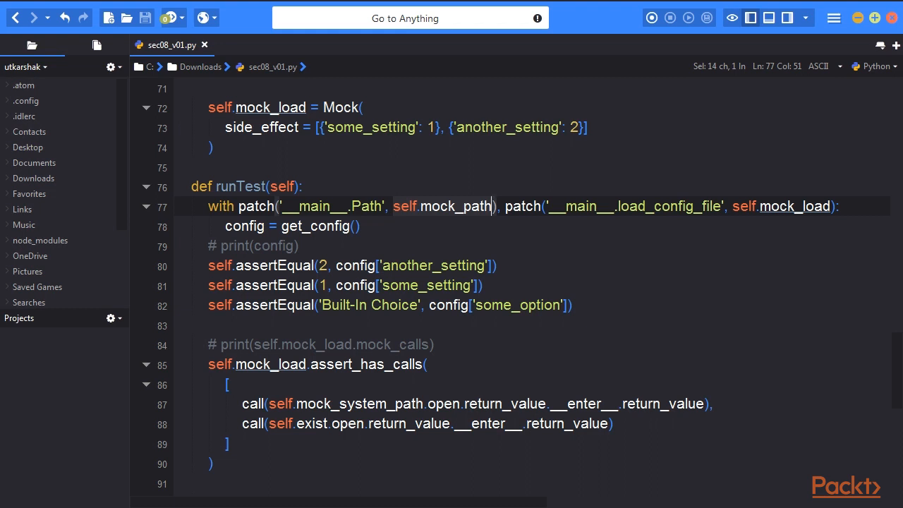
{"action": "mouse_move", "coordinate": [748, 215]}
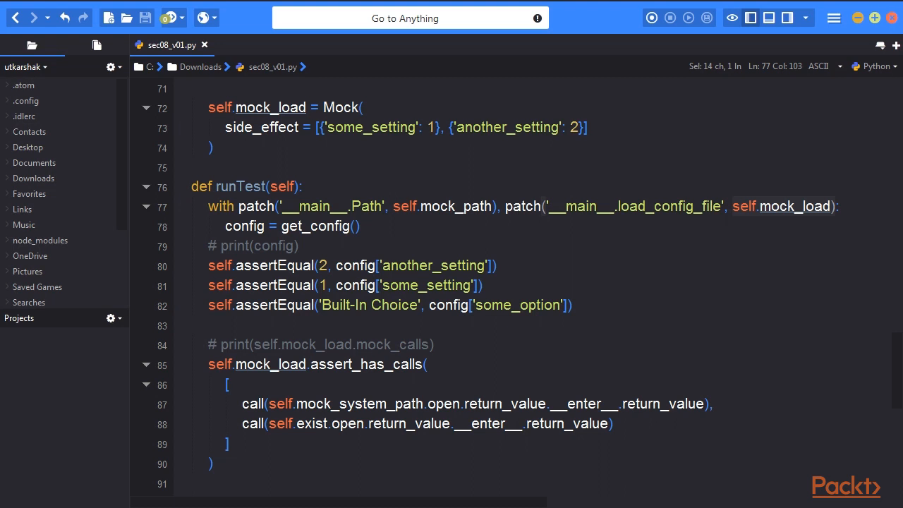
{"action": "scroll", "scroll_direction": "down", "scroll_amount": 3}
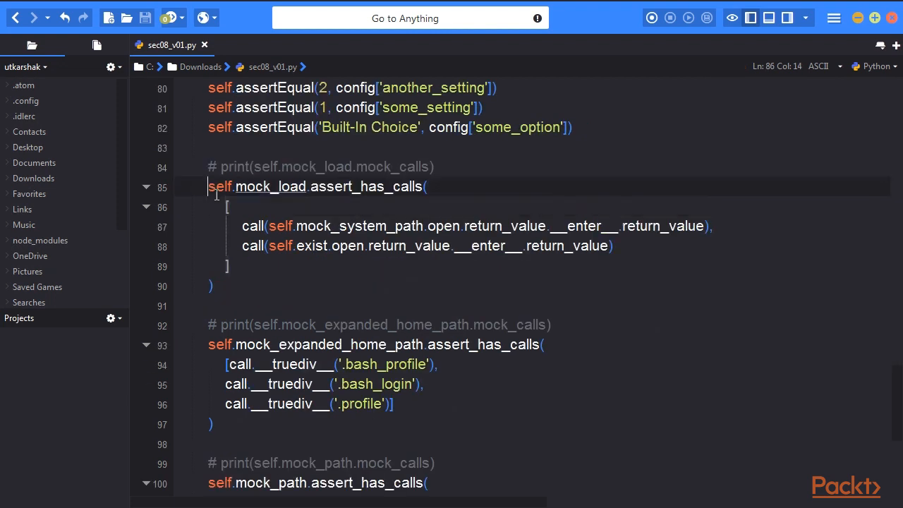
{"action": "left_click_drag", "start_coordinate": [208, 186], "coordinate": [214, 287]}
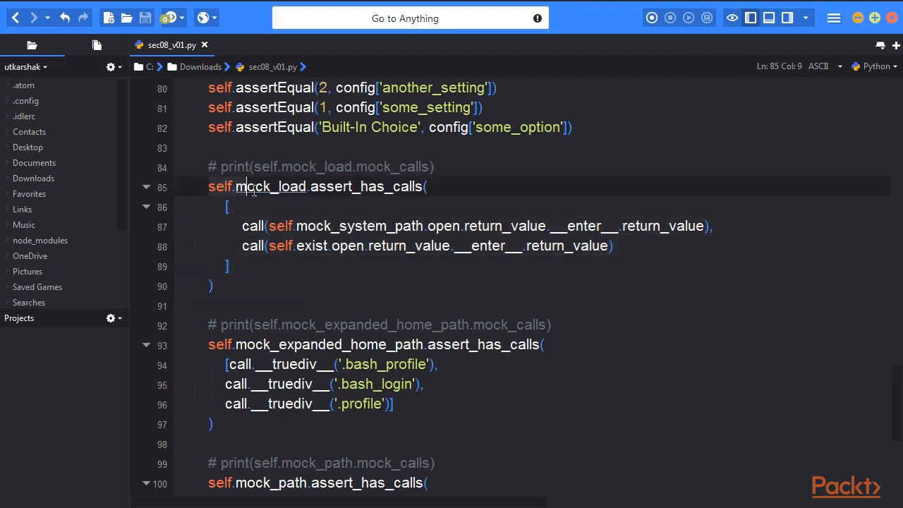
{"action": "double_click", "coordinate": [270, 186]}
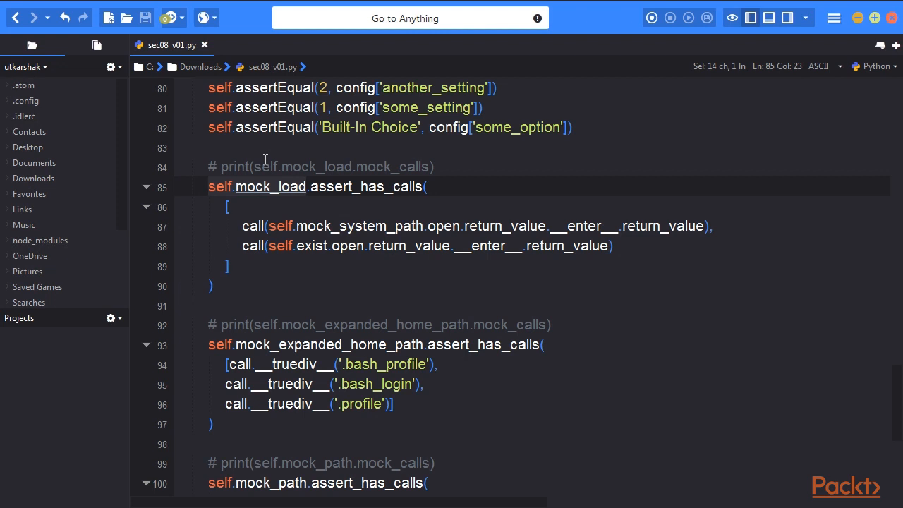
{"action": "mouse_move", "coordinate": [257, 173]}
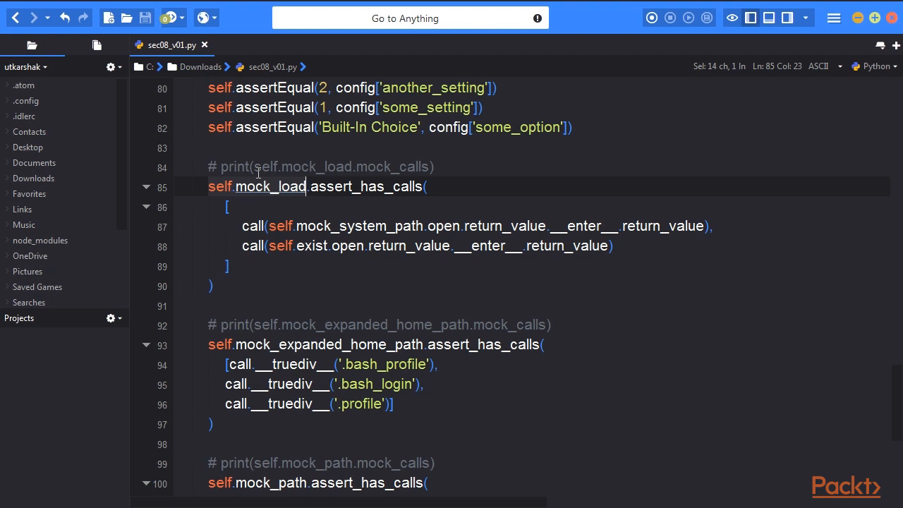
{"action": "mouse_move", "coordinate": [512, 409]}
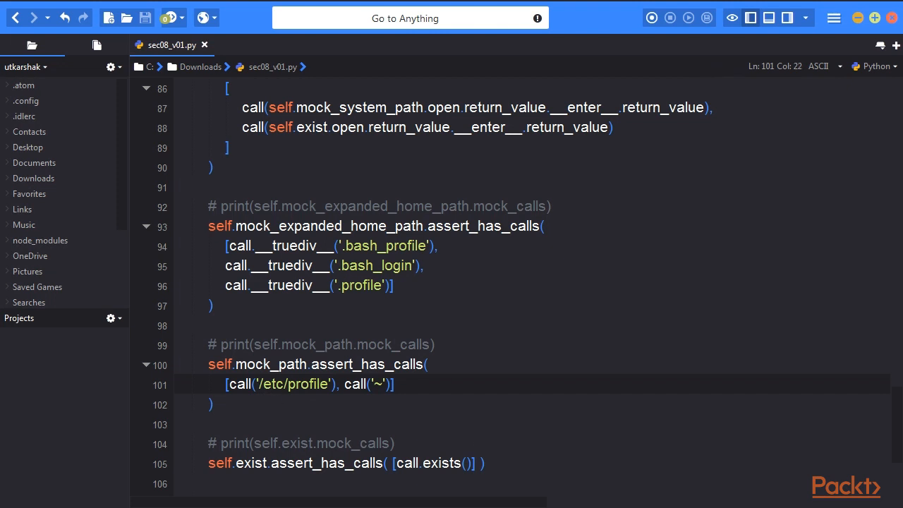
{"action": "left_click", "coordinate": [271, 383]}
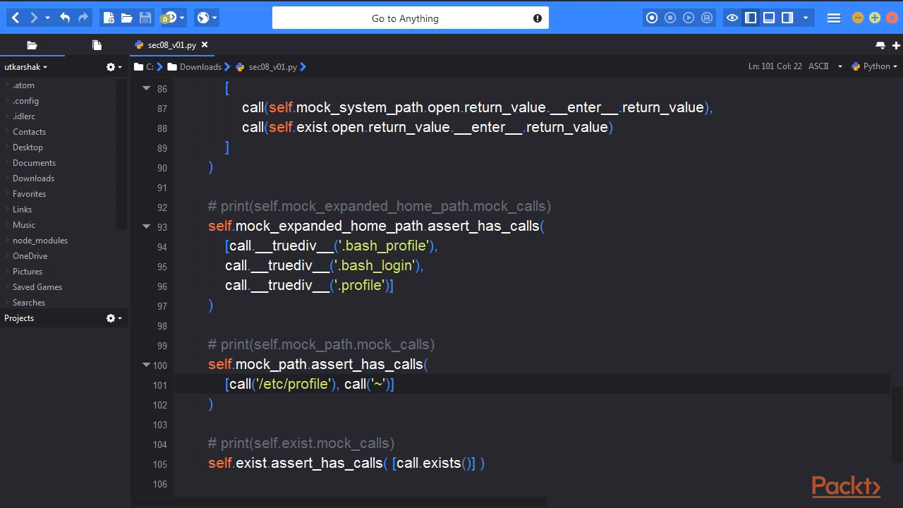
{"action": "left_click", "coordinate": [269, 384]}
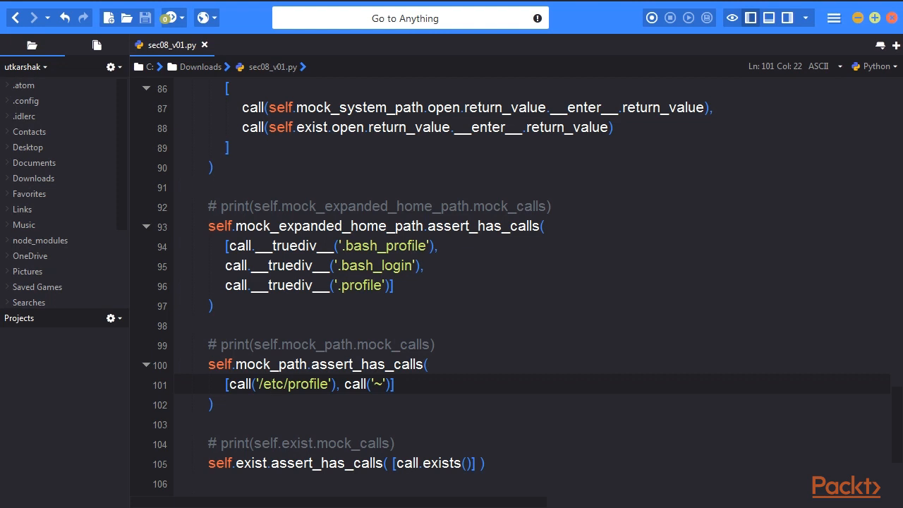
{"action": "left_click", "coordinate": [270, 384]}
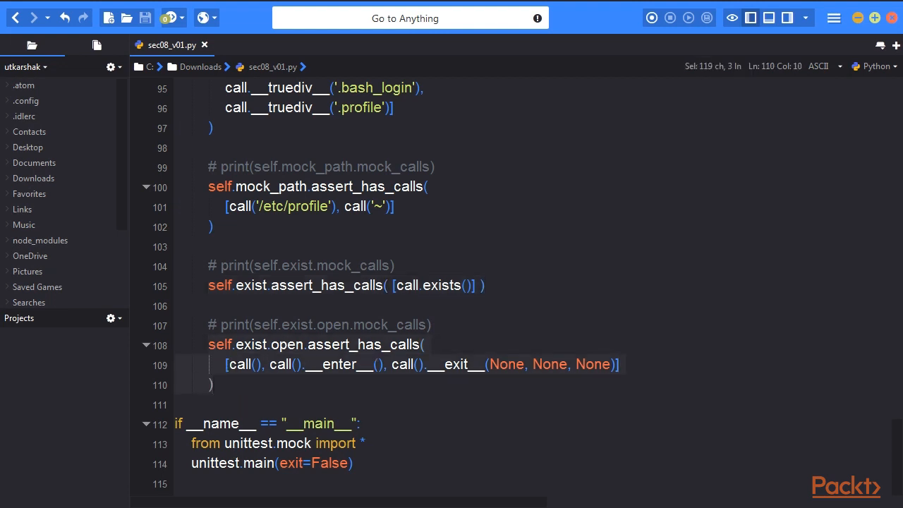
{"action": "left_click", "coordinate": [215, 354]}
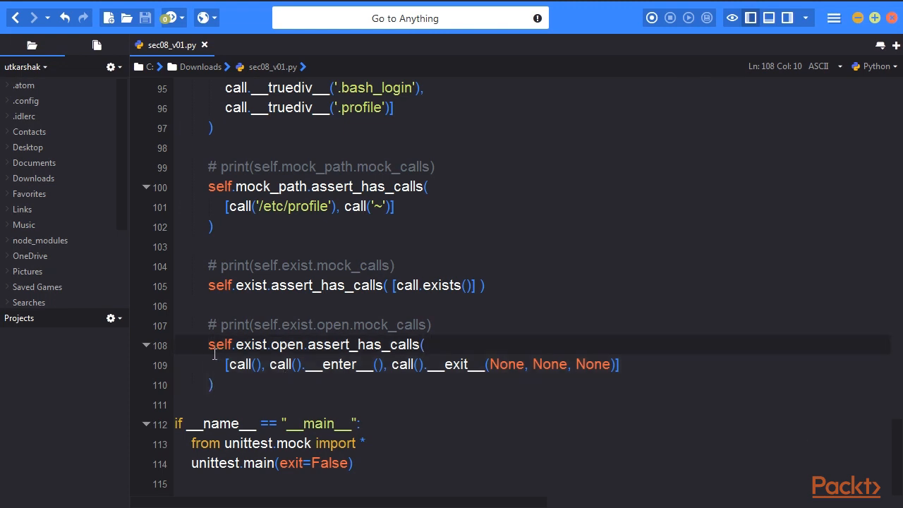